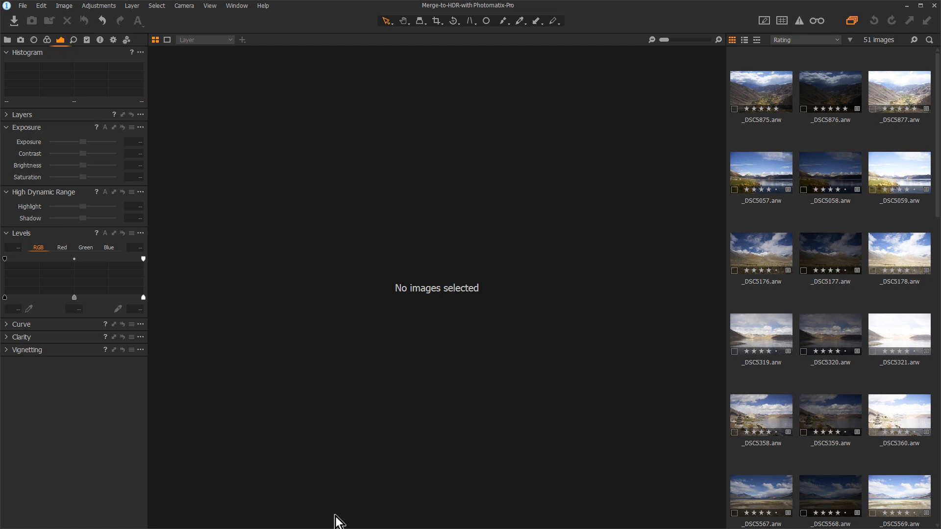
{"action": "mouse_move", "coordinate": [751, 214]}
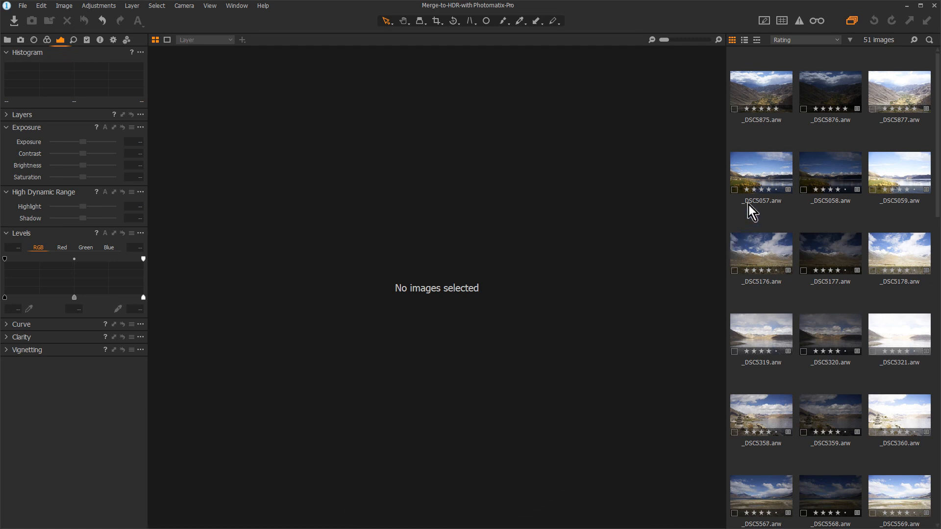
Preview the lakeside photo _DSC5057, then the dark and bright valley exposures _DSC5876 and _DSC5877.
{"action": "left_click", "coordinate": [760, 173]}
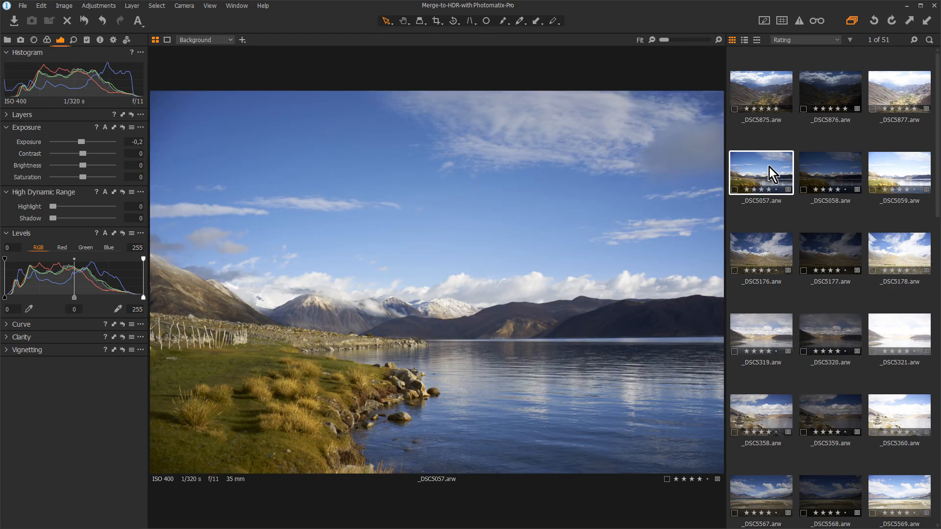
{"action": "mouse_move", "coordinate": [773, 168]}
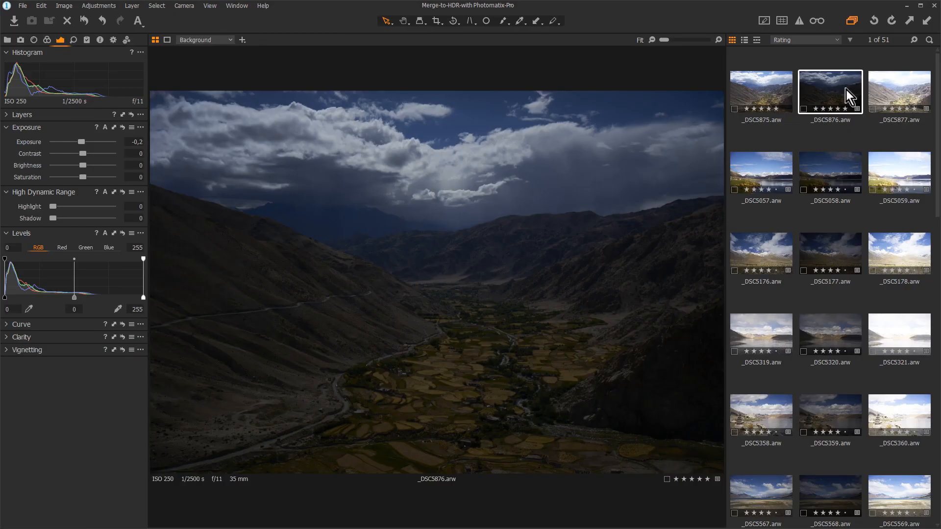
{"action": "left_click", "coordinate": [899, 91]}
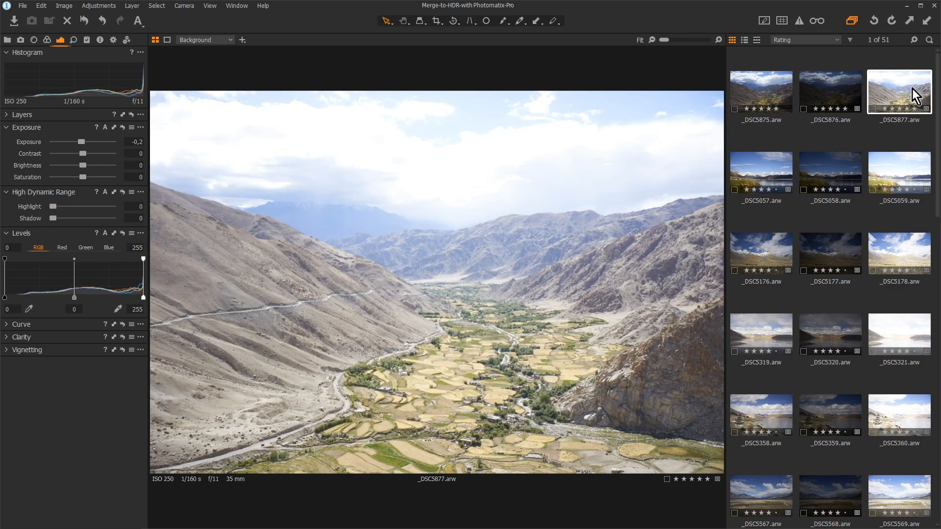
{"action": "left_click", "coordinate": [759, 91]}
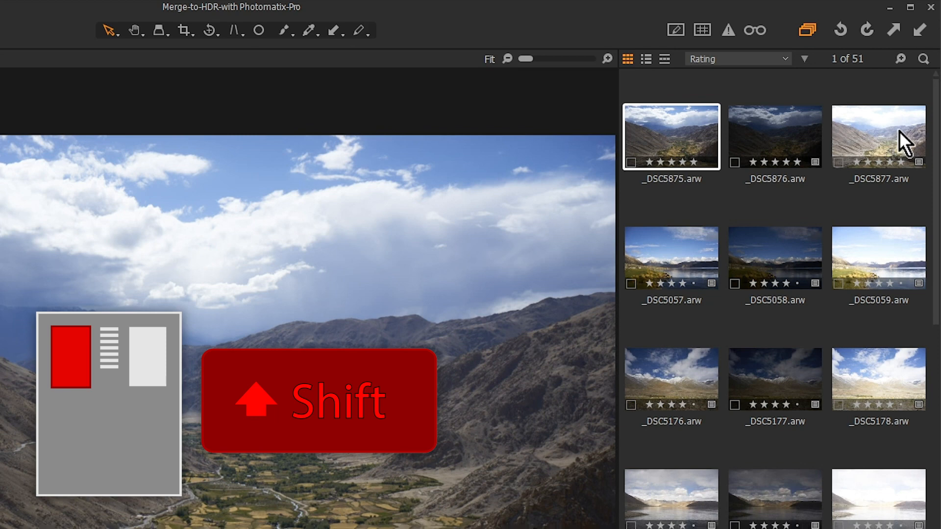
With the three valley brackets selected, launch Merge to HDR with Photomatix Pro from the Image commands.
{"action": "left_click", "coordinate": [878, 135]}
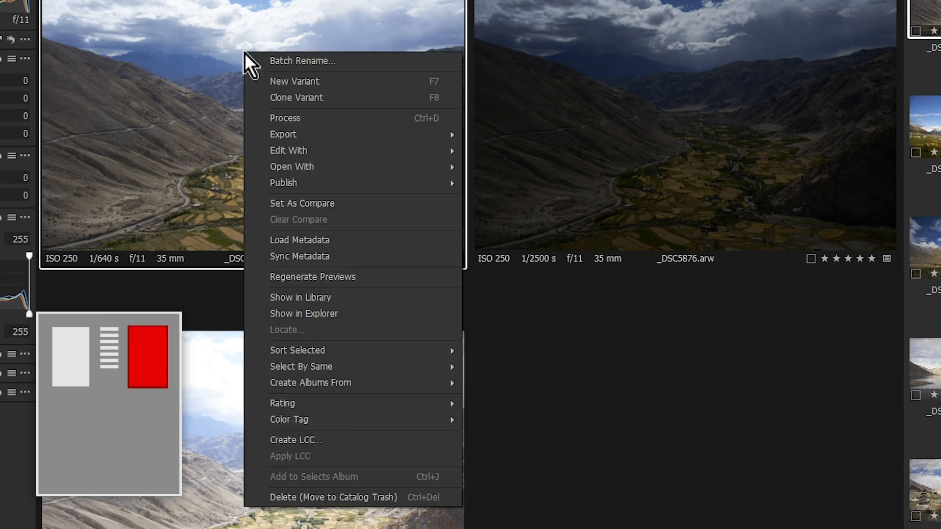
{"action": "mouse_move", "coordinate": [411, 138]}
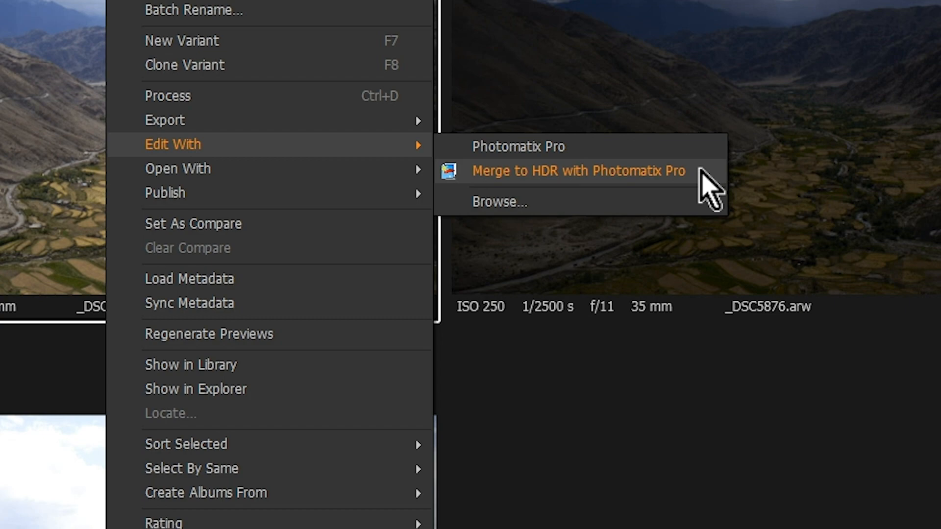
{"action": "left_click", "coordinate": [578, 171]}
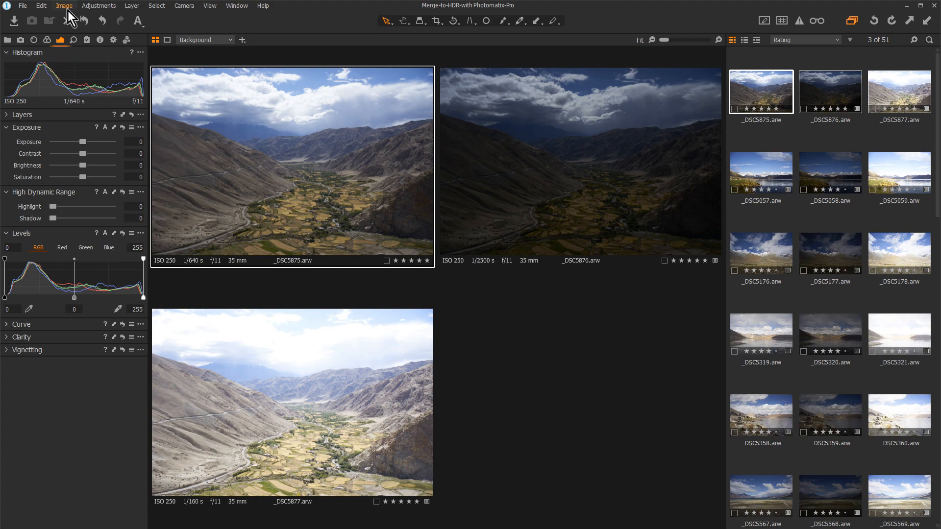
{"action": "left_click", "coordinate": [64, 6]}
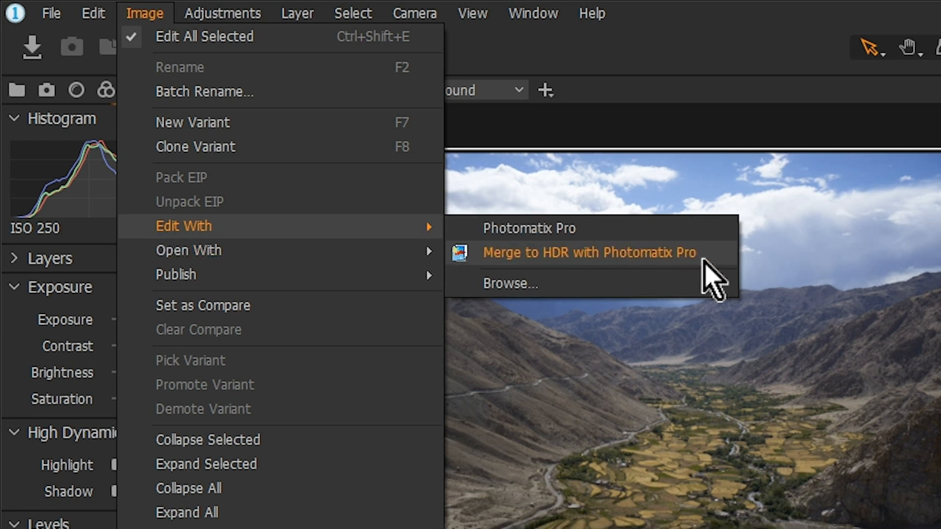
{"action": "mouse_move", "coordinate": [714, 277]}
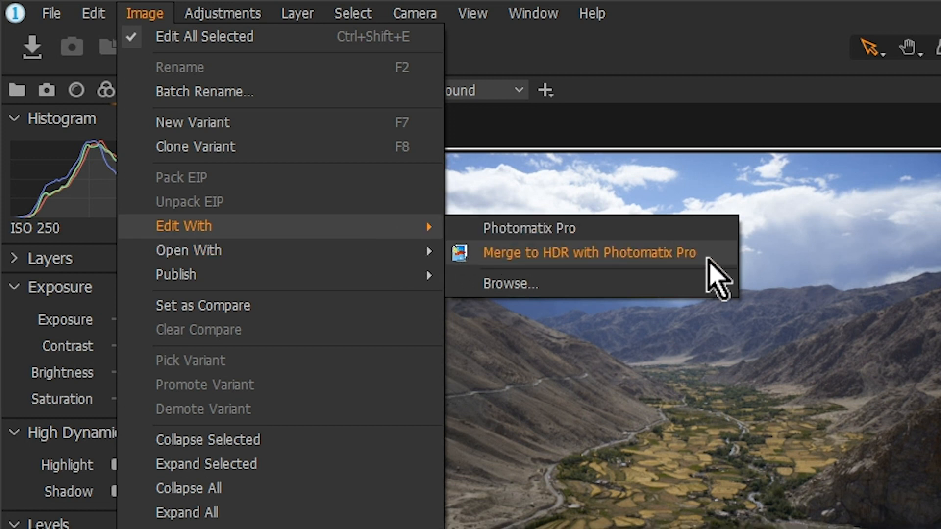
{"action": "left_click", "coordinate": [589, 251]}
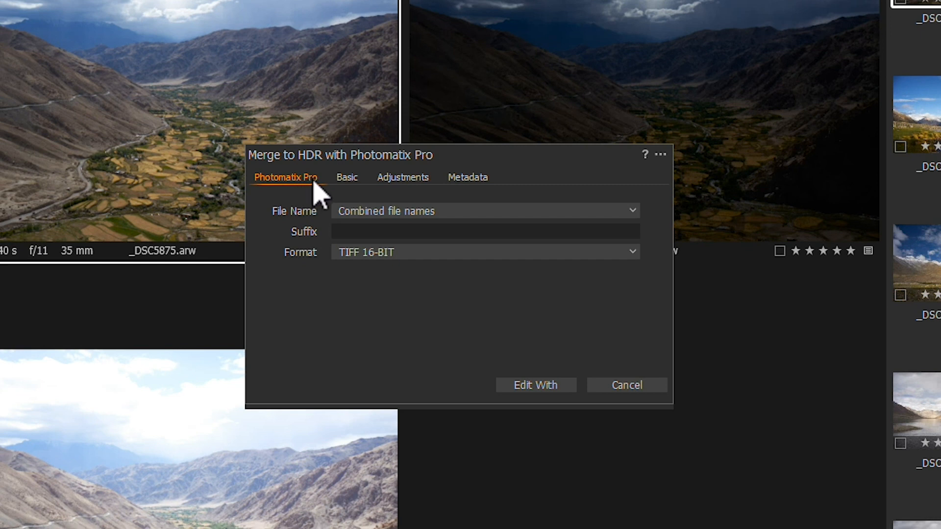
{"action": "mouse_move", "coordinate": [354, 196]}
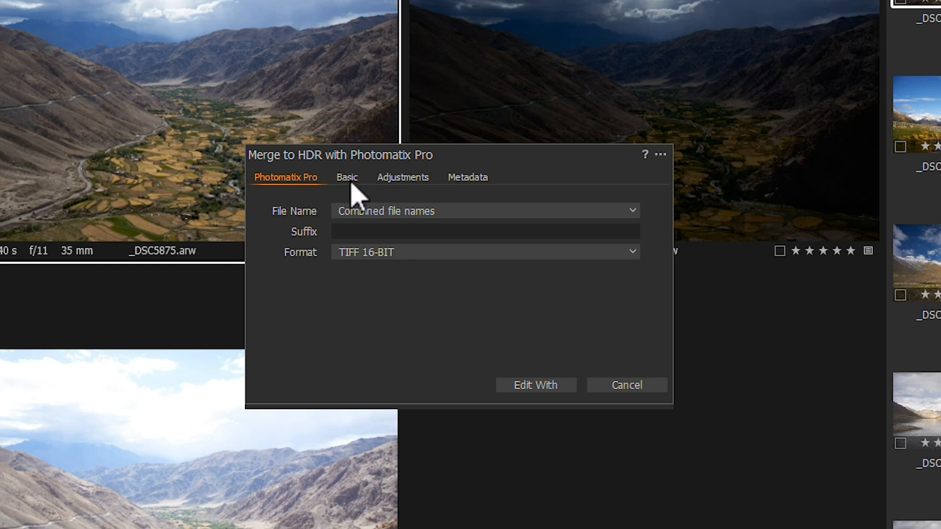
Review the Basic, Adjustments and Metadata settings, include Rating and Color Tag, and send the brackets to Photomatix Pro.
{"action": "left_click", "coordinate": [347, 178]}
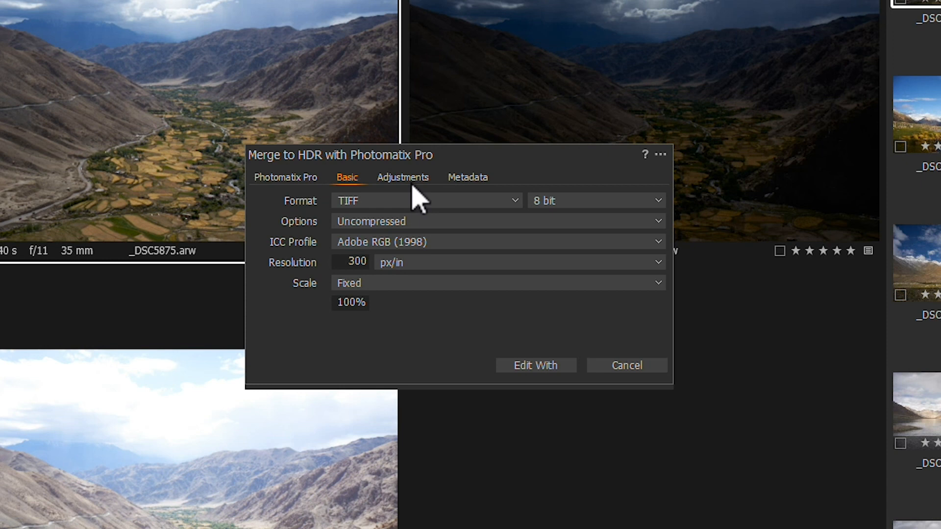
{"action": "left_click", "coordinate": [403, 176]}
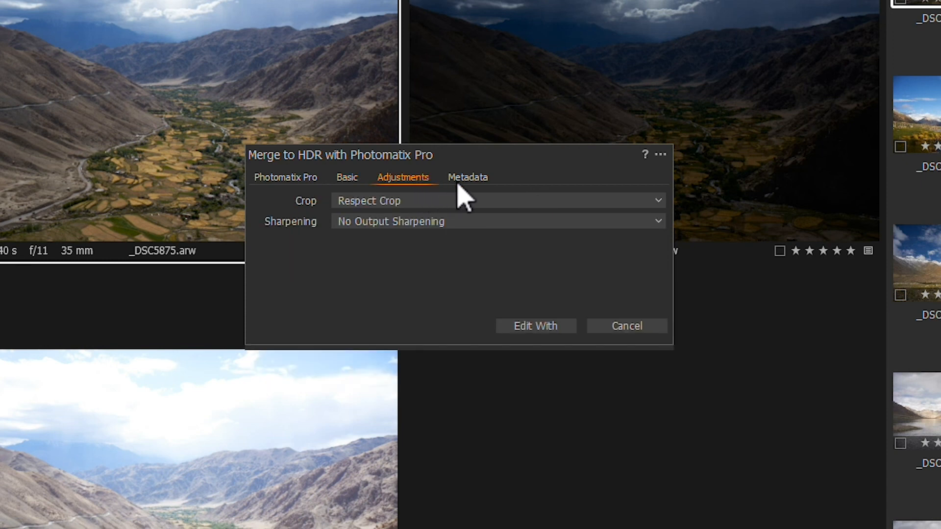
{"action": "left_click", "coordinate": [467, 178]}
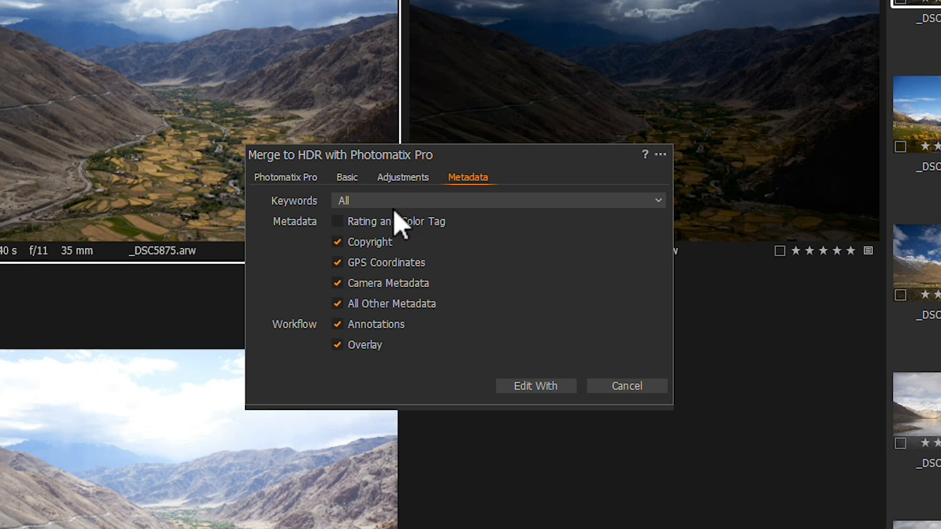
{"action": "left_click", "coordinate": [337, 221]}
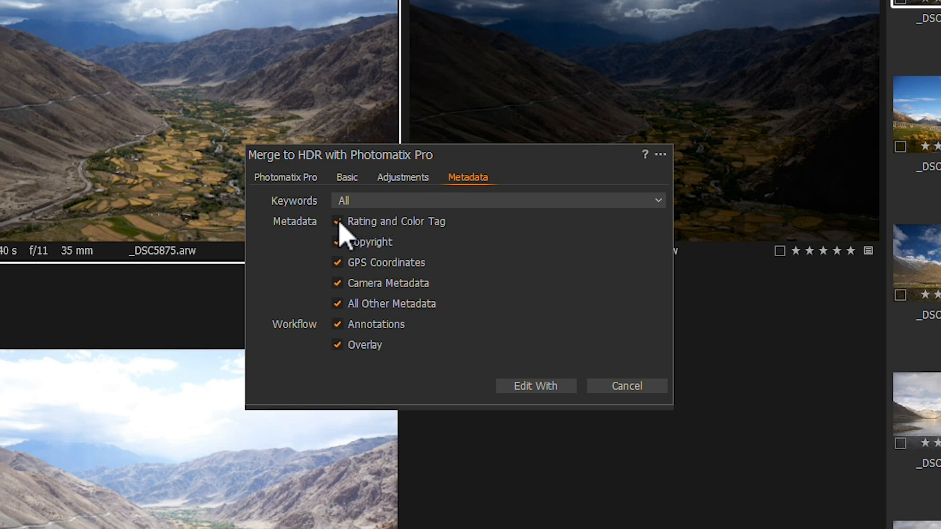
{"action": "left_click", "coordinate": [285, 177]}
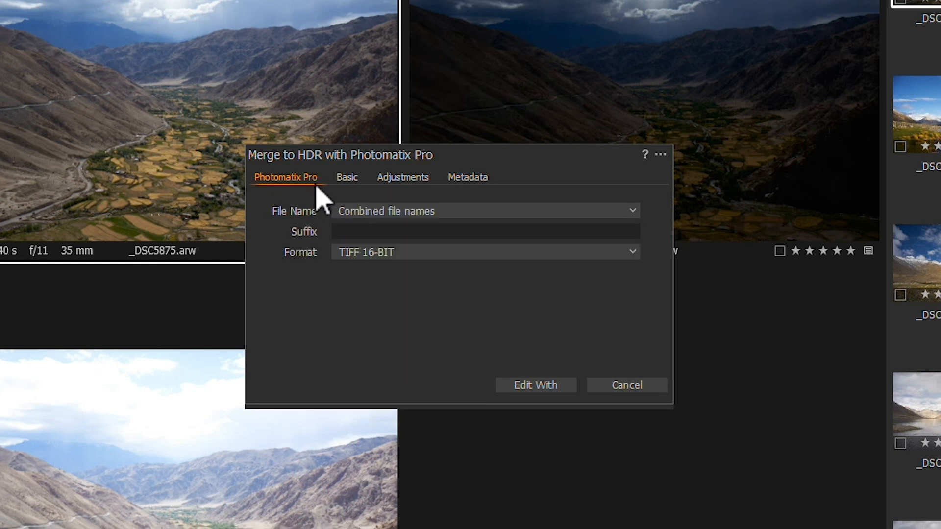
{"action": "mouse_move", "coordinate": [535, 384]}
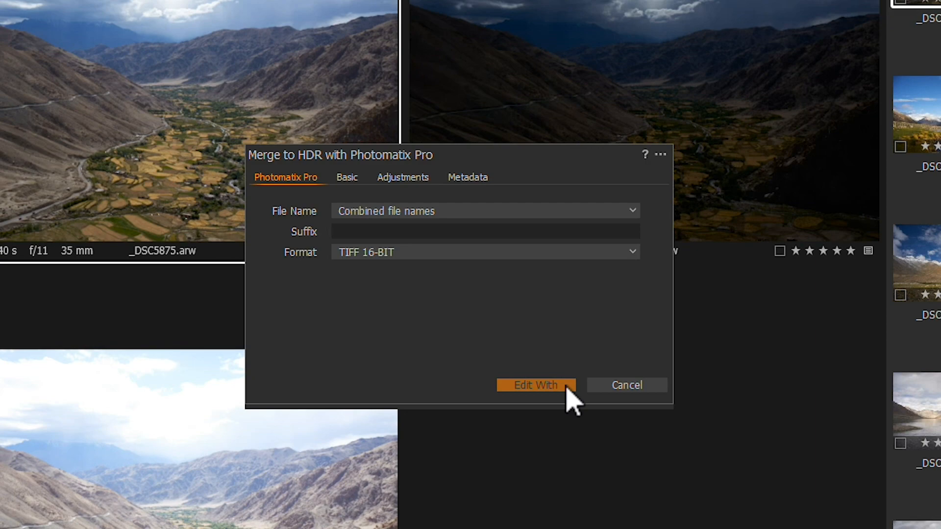
{"action": "left_click", "coordinate": [534, 384]}
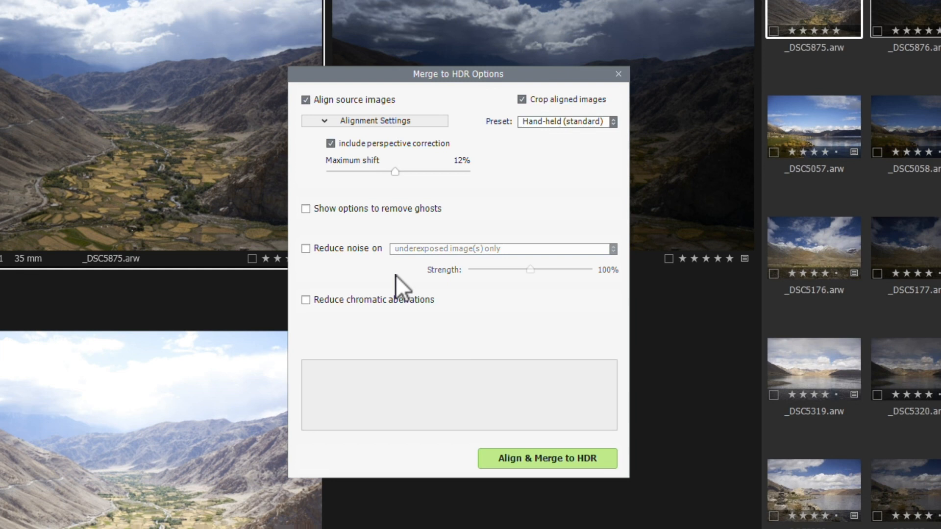
{"action": "mouse_move", "coordinate": [306, 100]}
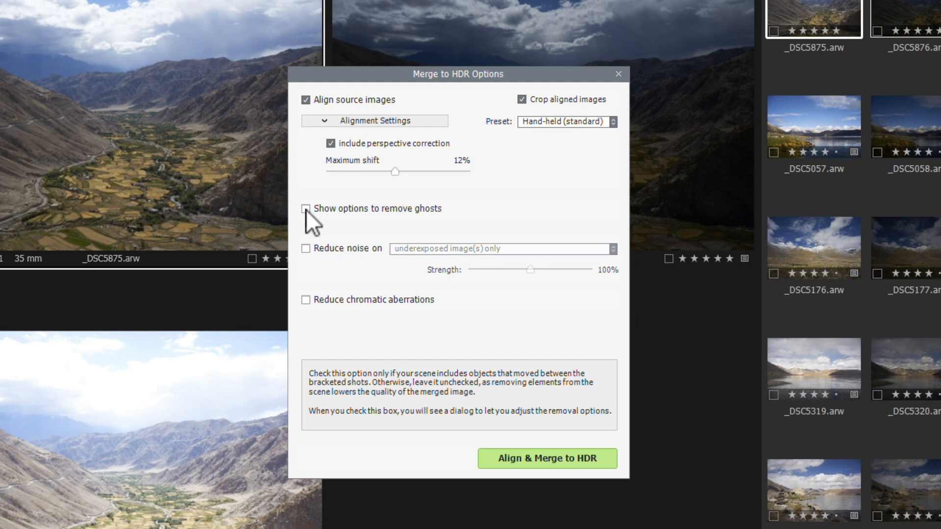
{"action": "mouse_move", "coordinate": [510, 381]}
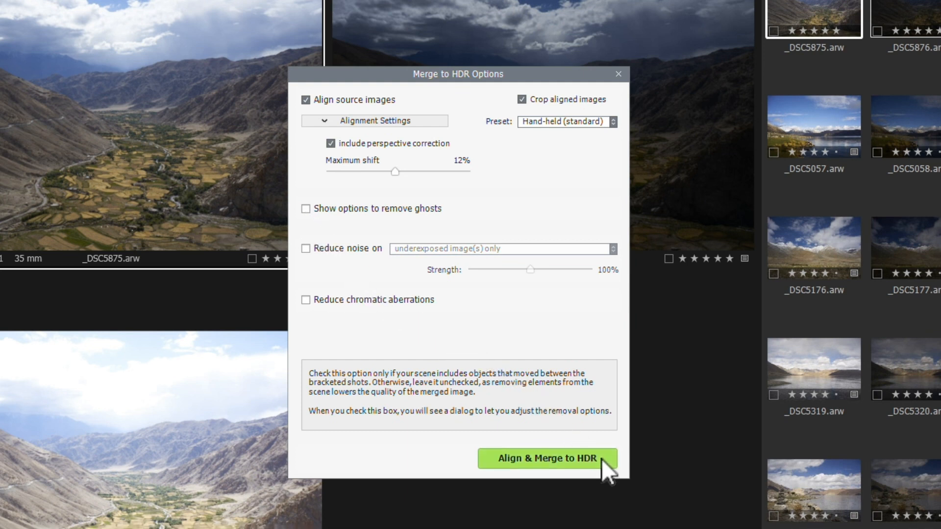
Align and merge the three brackets into HDR with source alignment and cropping kept on.
{"action": "left_click", "coordinate": [545, 458]}
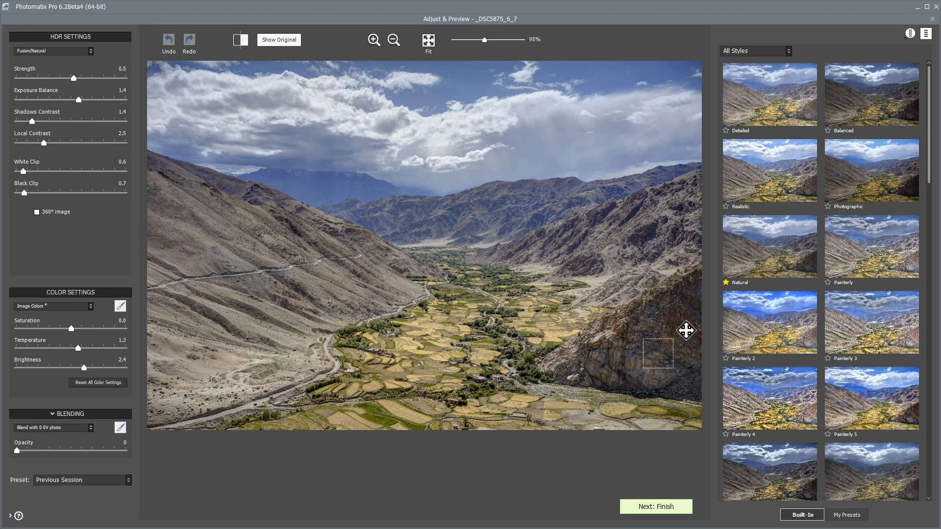
{"action": "mouse_move", "coordinate": [895, 111]}
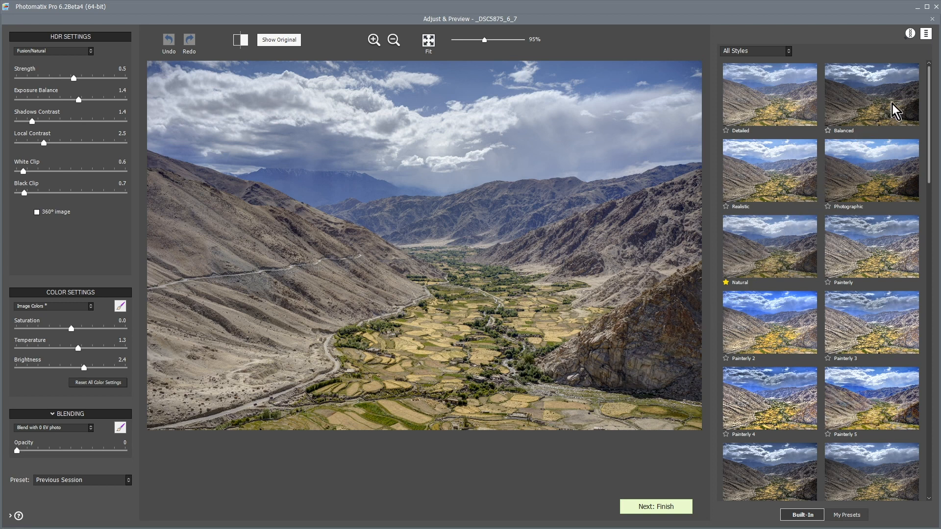
Try the Balanced, Realistic, Natural, Painterly and Enhanced styles, ending back on Natural.
{"action": "left_click", "coordinate": [871, 94]}
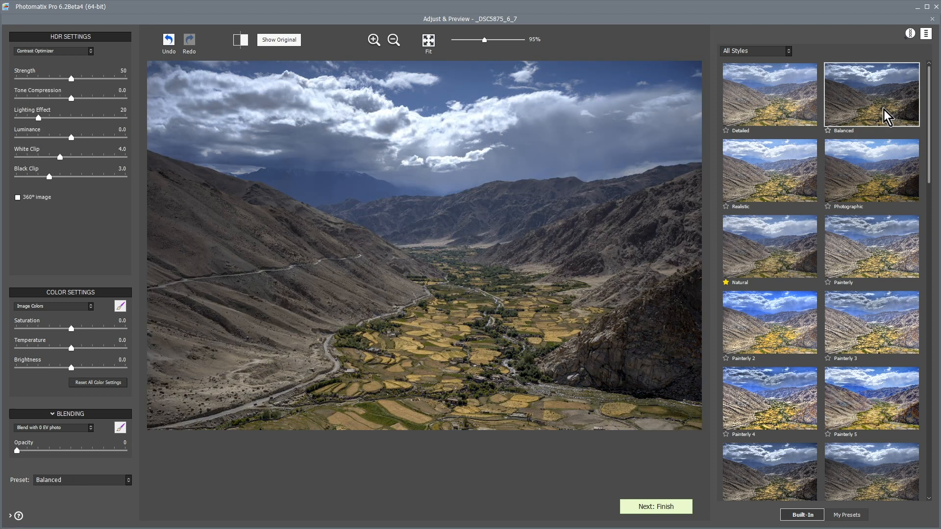
{"action": "left_click", "coordinate": [769, 170]}
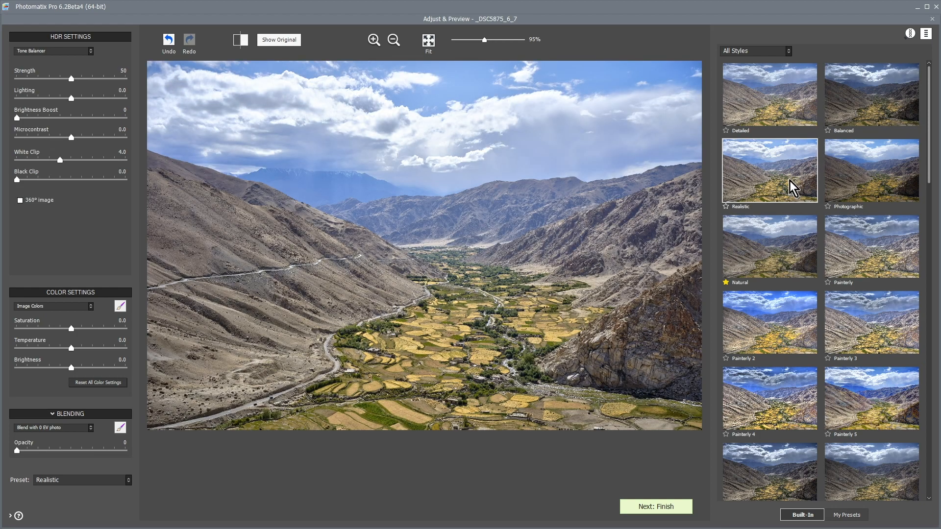
{"action": "left_click", "coordinate": [770, 246]}
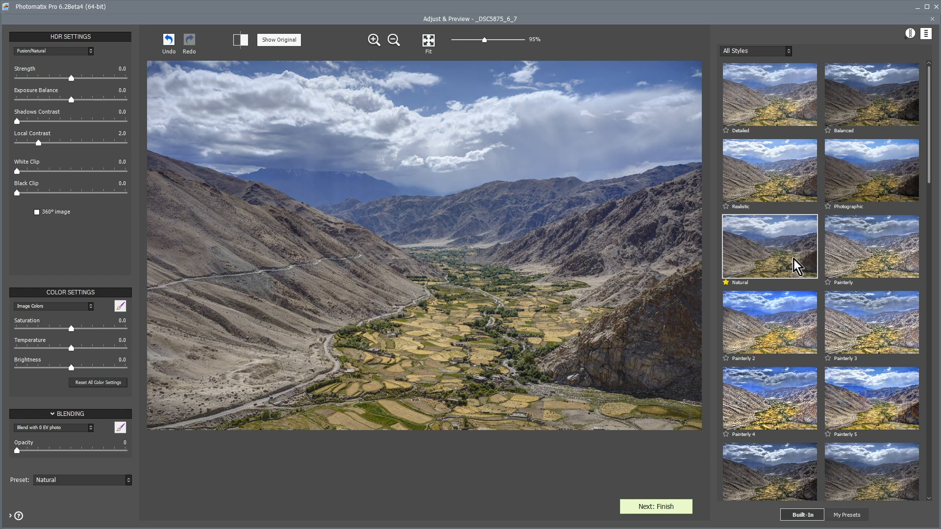
{"action": "left_click", "coordinate": [871, 246]}
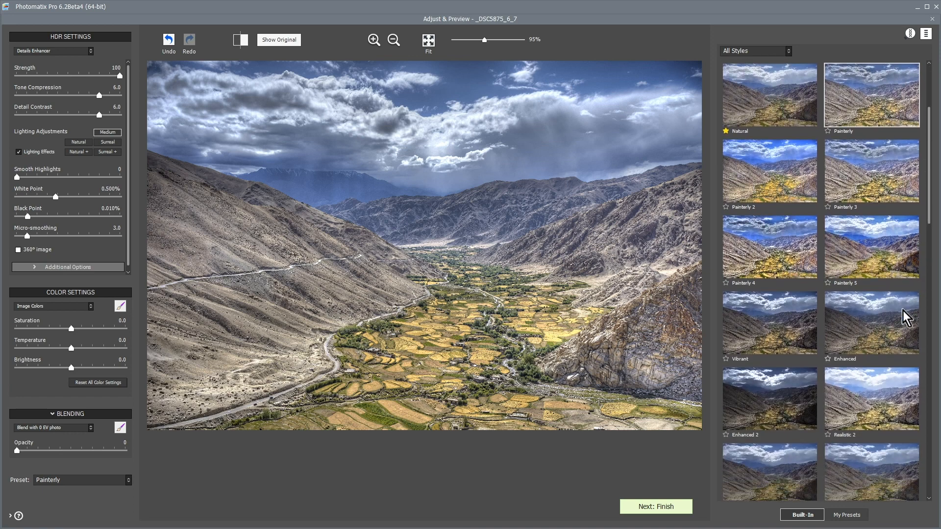
{"action": "left_click", "coordinate": [871, 321]}
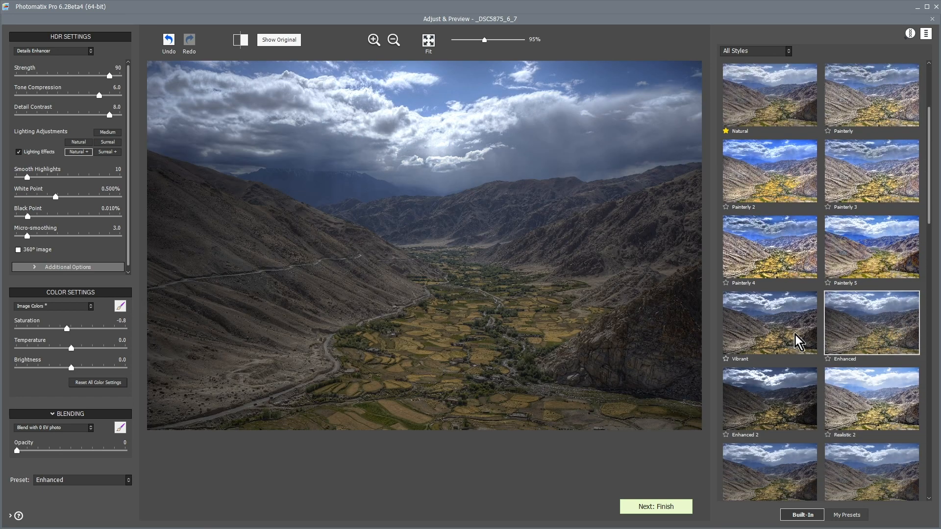
{"action": "left_click", "coordinate": [768, 322]}
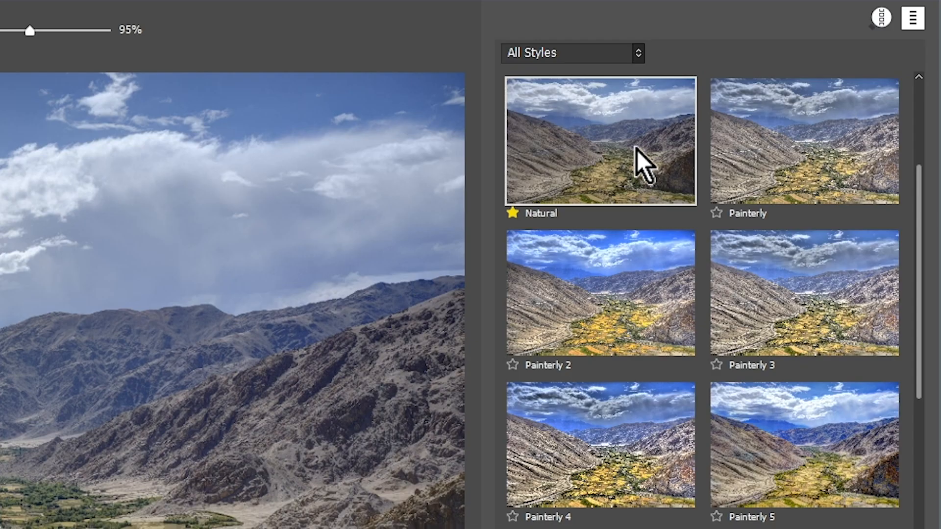
Filter styles to Realistic, raise Strength to 1.3 and Exposure Balance to 1.6, then proceed to finishing.
{"action": "left_click", "coordinate": [572, 53]}
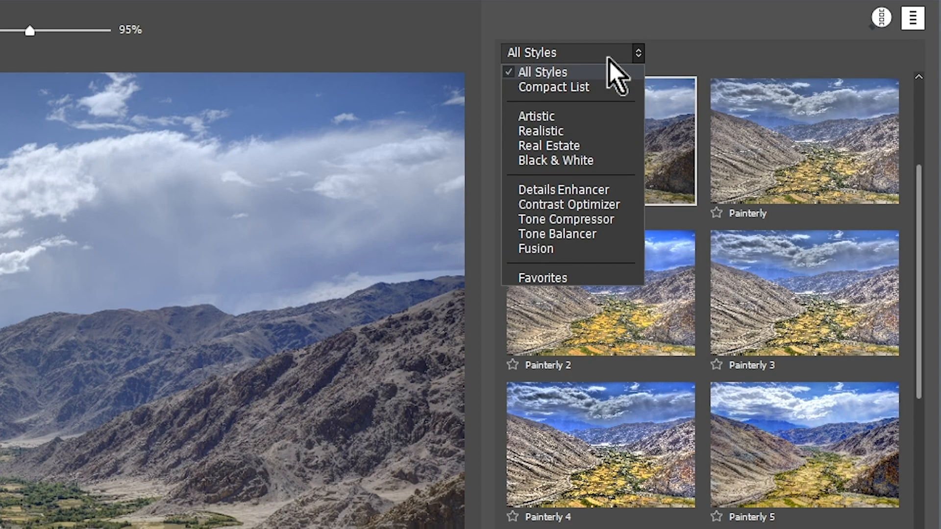
{"action": "mouse_move", "coordinate": [611, 138]}
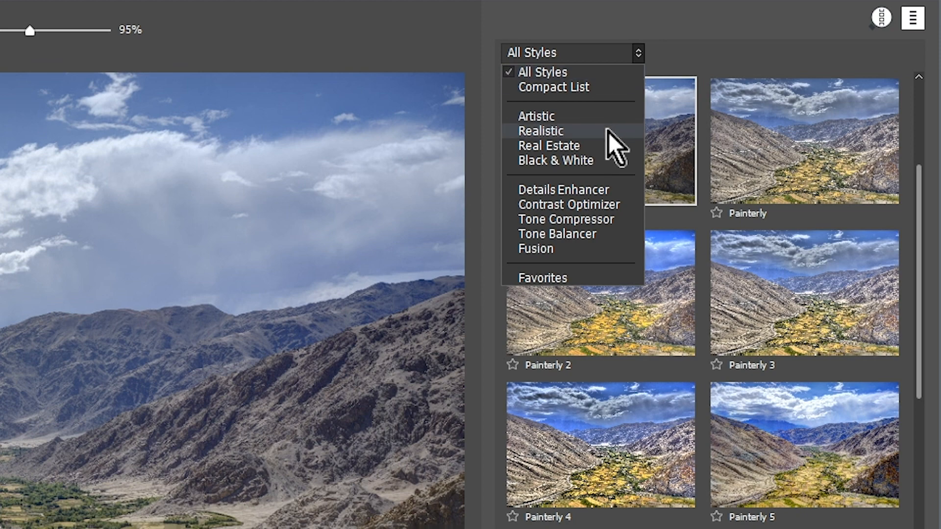
{"action": "left_click", "coordinate": [539, 130]}
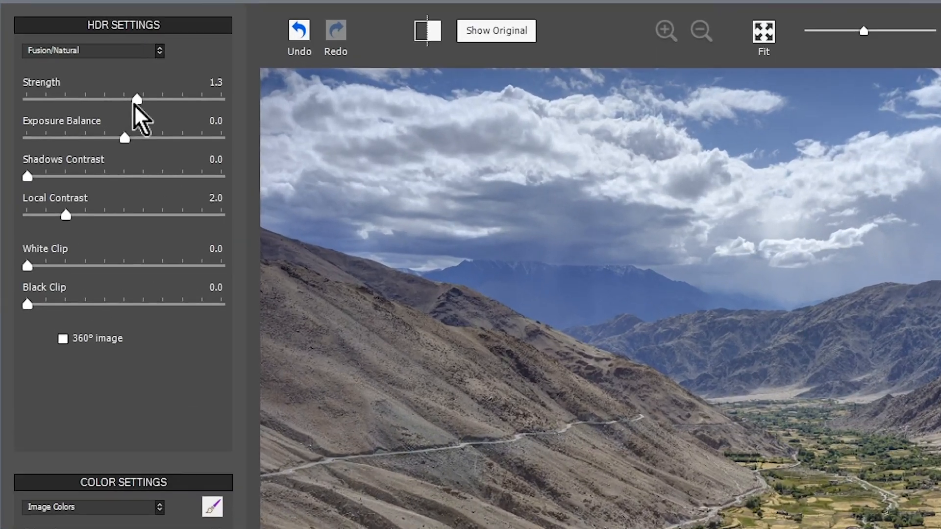
{"action": "left_click_drag", "start_coordinate": [125, 138], "coordinate": [155, 147]}
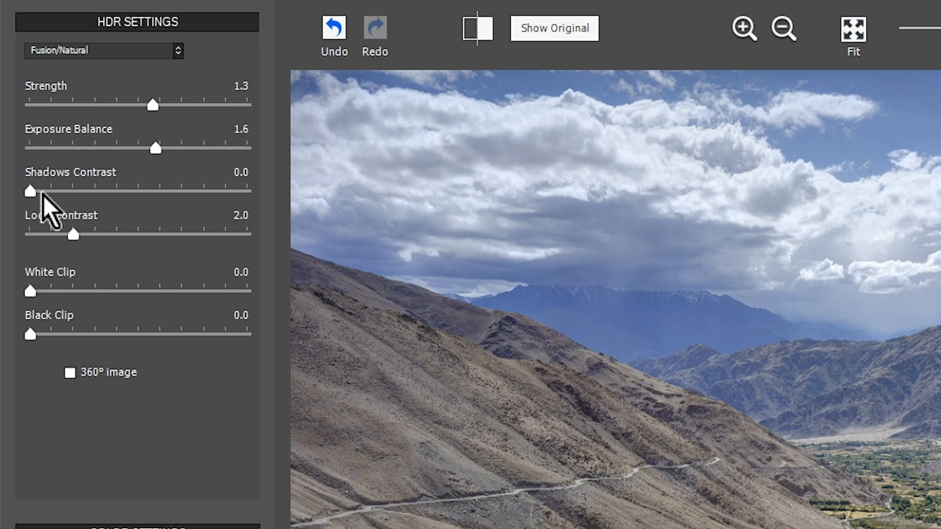
{"action": "left_click_drag", "start_coordinate": [30, 191], "coordinate": [82, 191]}
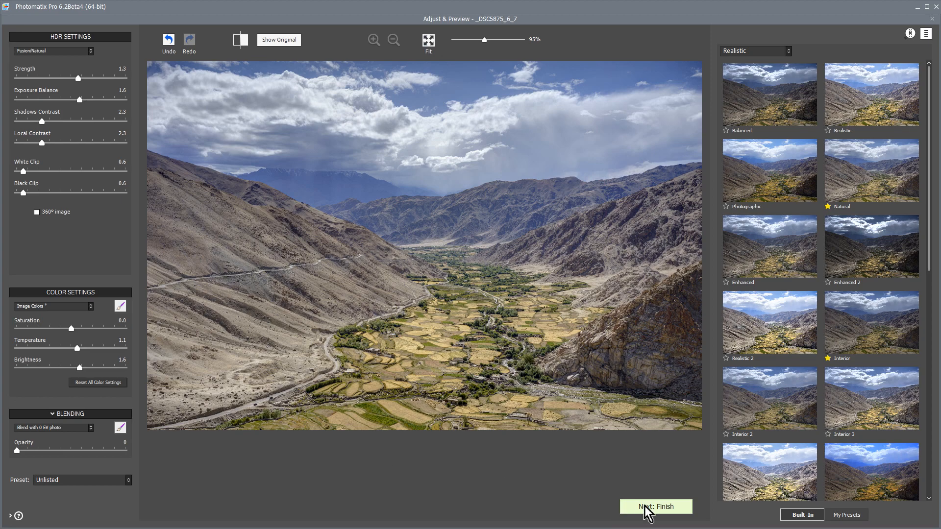
{"action": "left_click", "coordinate": [656, 506]}
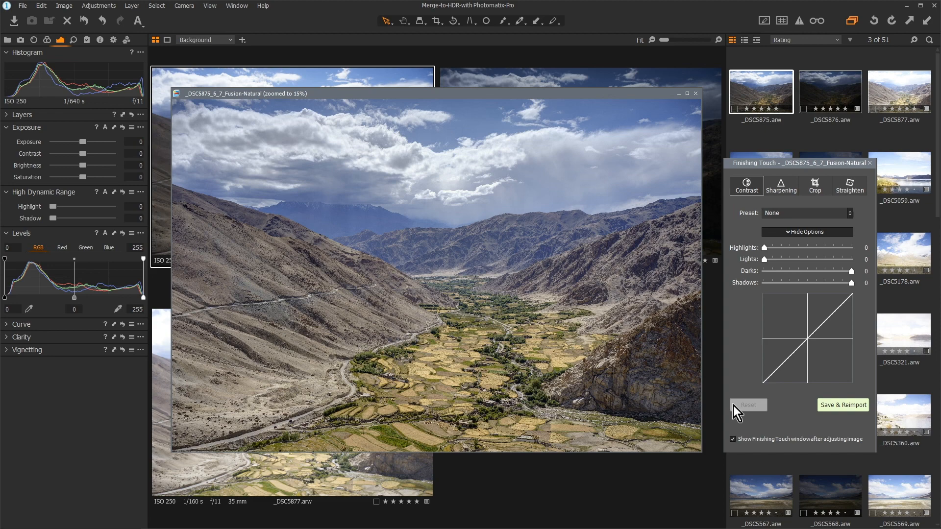
{"action": "mouse_move", "coordinate": [755, 222]}
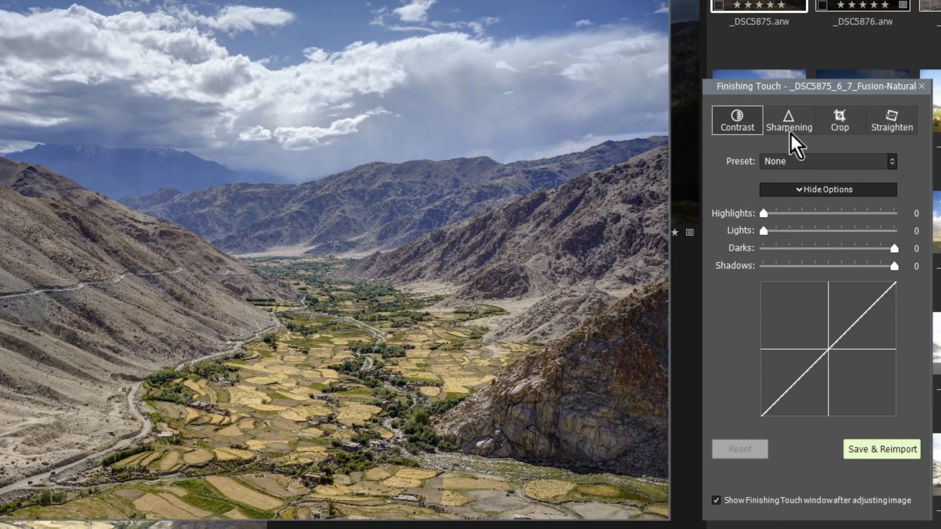
Check the Sharpening finishing options and save and reimport the result into Capture One as _DSC5875_6_7.tif.
{"action": "left_click", "coordinate": [789, 120]}
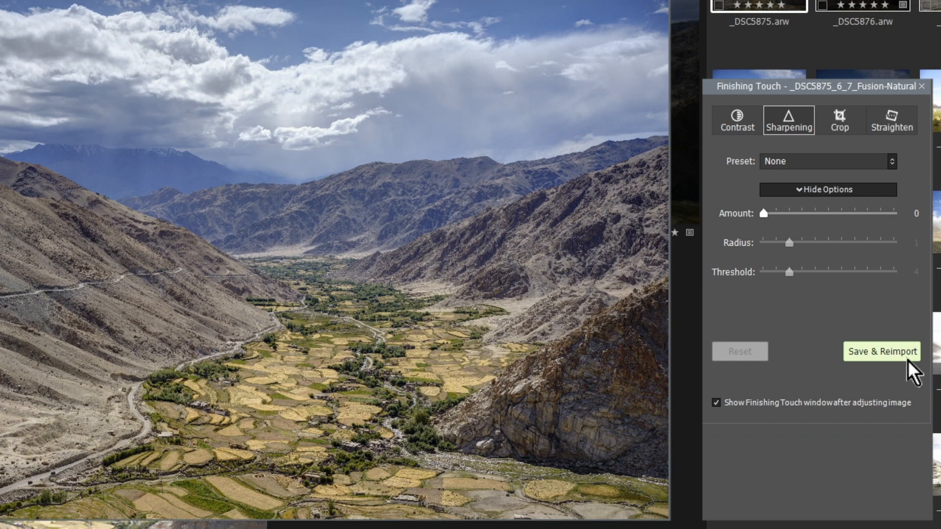
{"action": "left_click", "coordinate": [881, 351]}
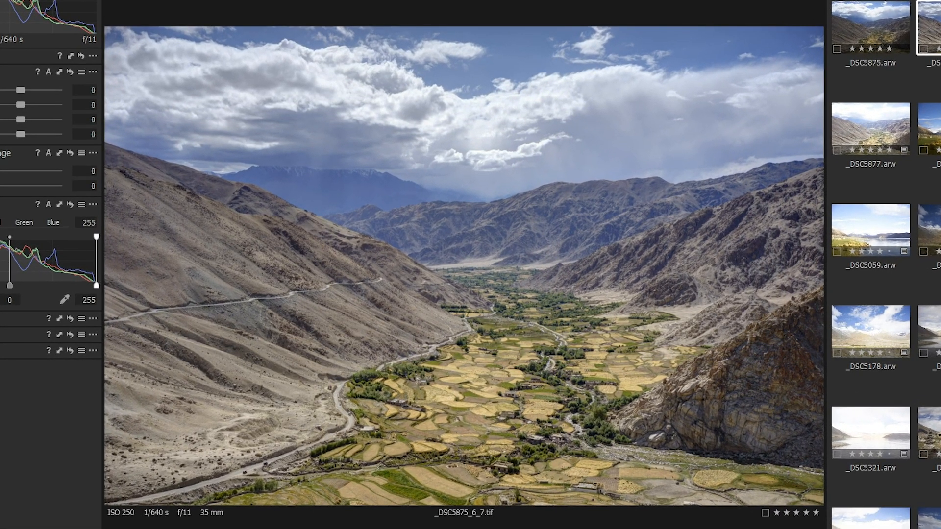
Go to hdrsoft.com and reach the Photomatix Pro download details from the Download page.
{"action": "type", "text": "h"}
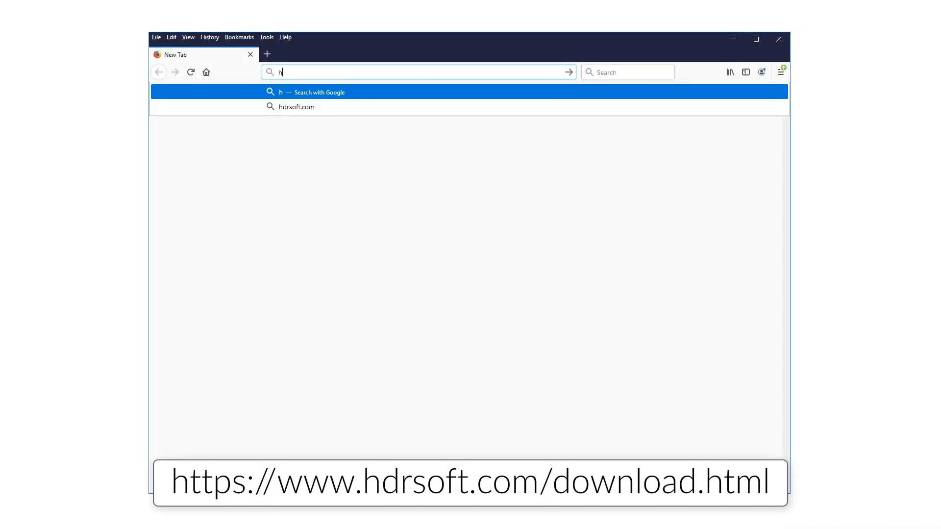
{"action": "type", "text": "drsoft.com/index.html"}
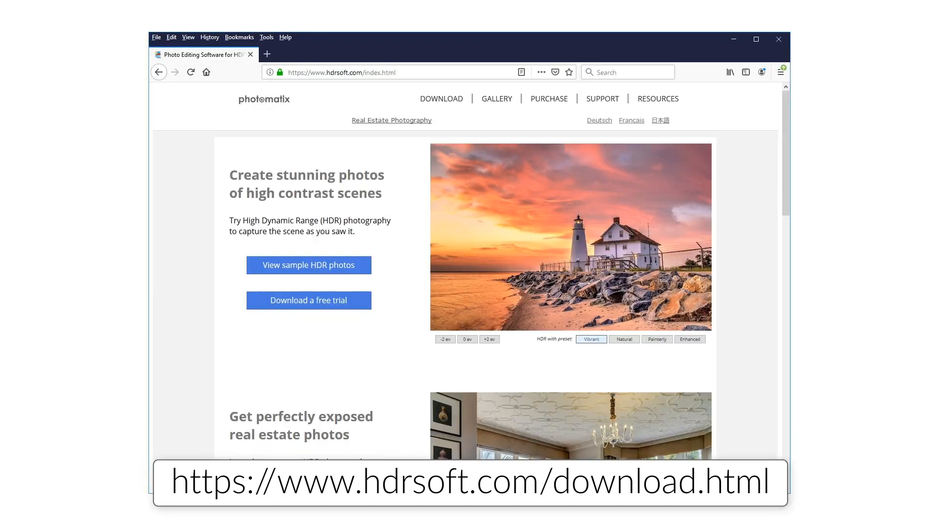
{"action": "mouse_move", "coordinate": [451, 124]}
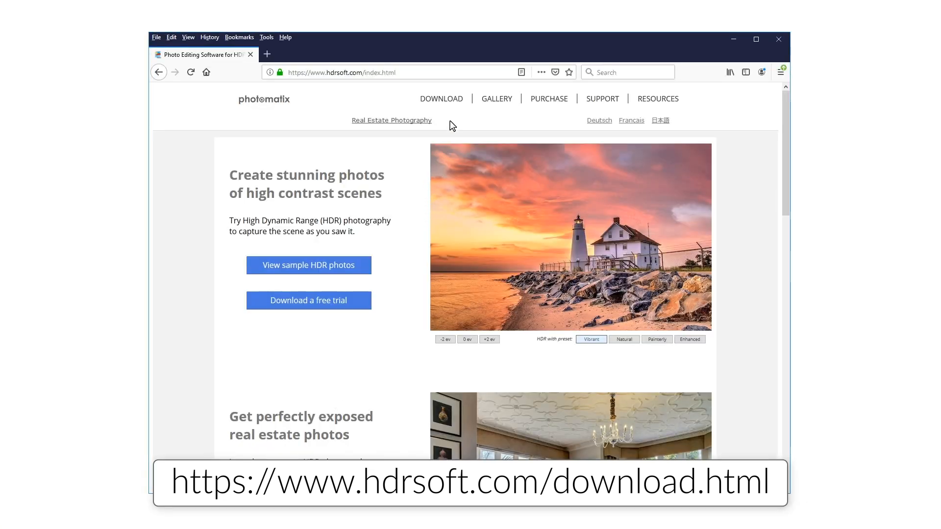
{"action": "left_click", "coordinate": [441, 99]}
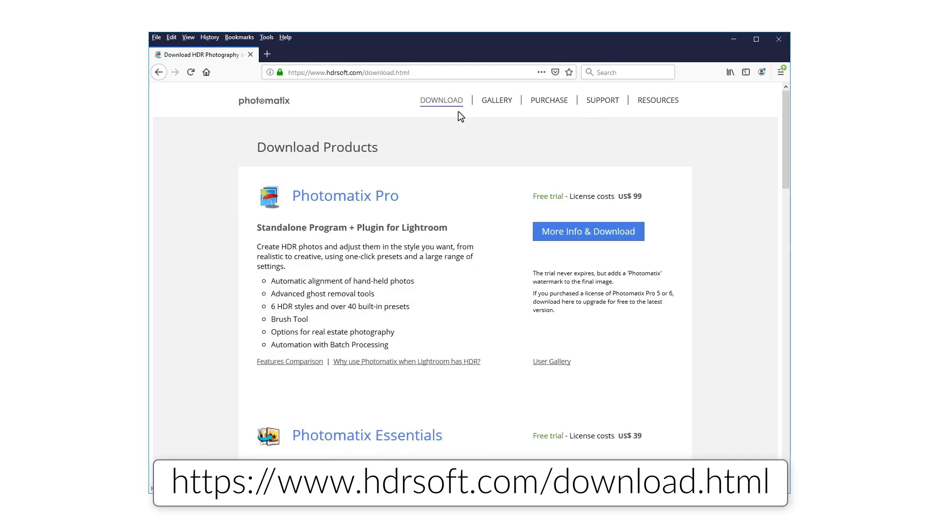
{"action": "left_click", "coordinate": [587, 231]}
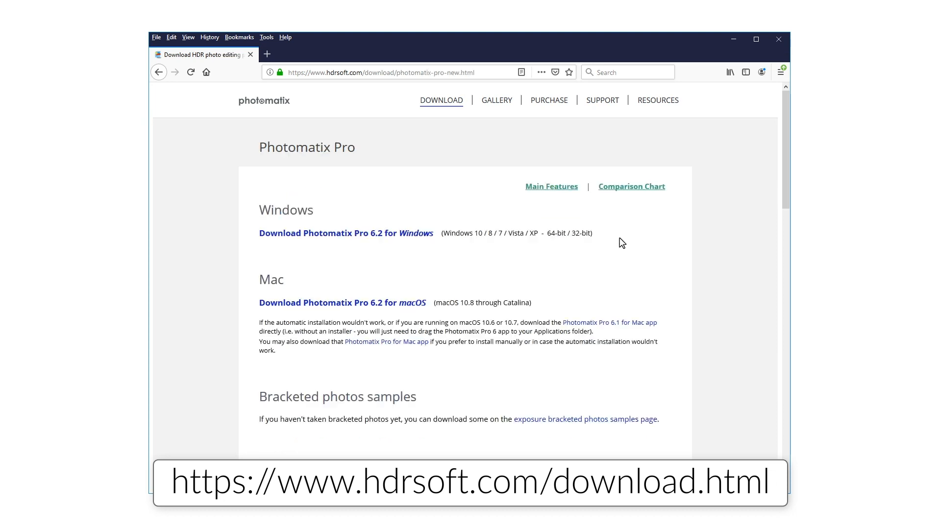